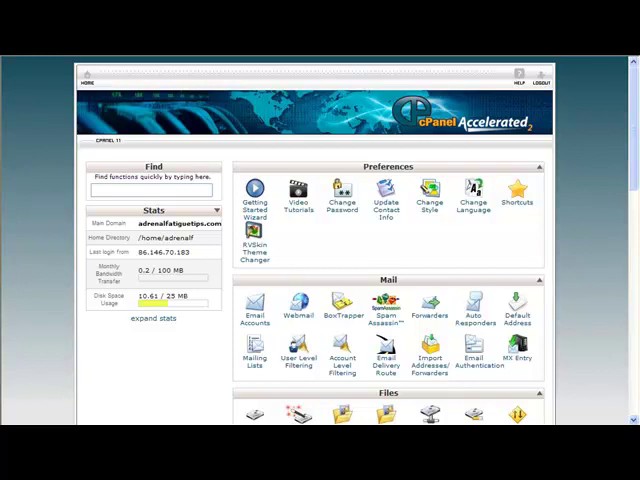
{"action": "mouse_move", "coordinate": [537, 406]}
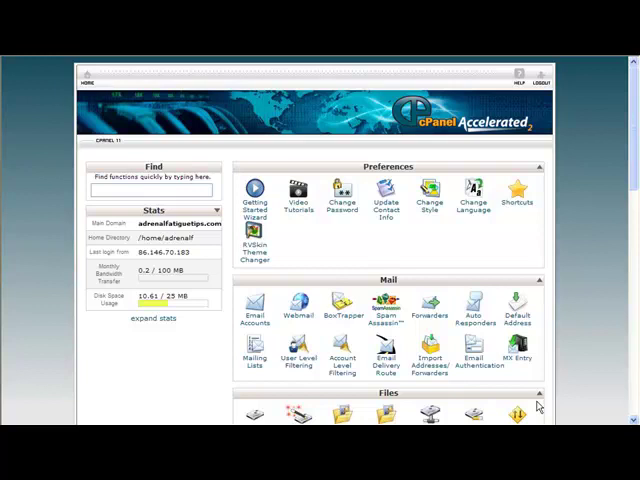
{"action": "mouse_move", "coordinate": [446, 224]}
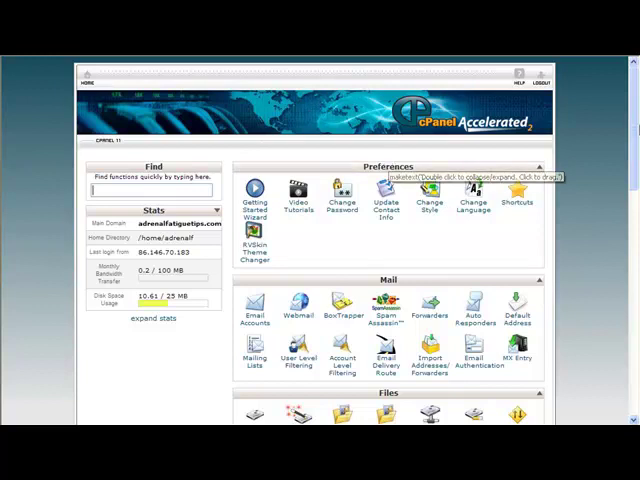
- Scroll the cPanel home page down to the Software / Services section with Fantastico De Luxe
{"action": "scroll", "scroll_direction": "down", "scroll_amount": 3}
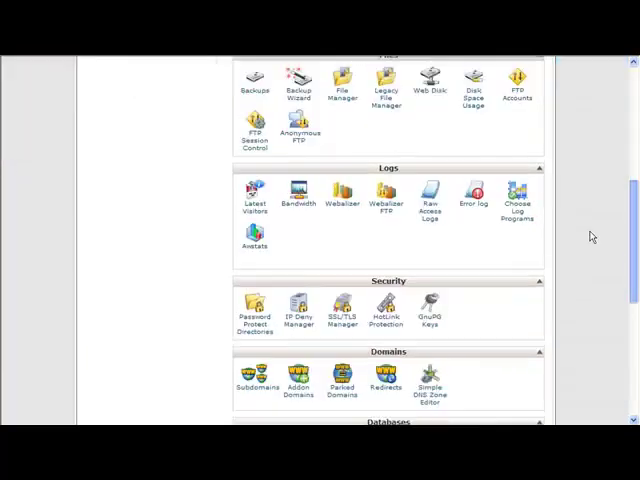
{"action": "scroll", "scroll_direction": "down", "scroll_amount": 3}
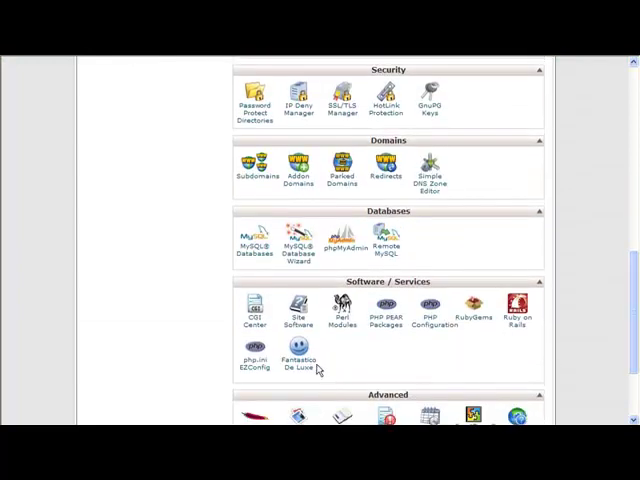
{"action": "mouse_move", "coordinate": [298, 350]}
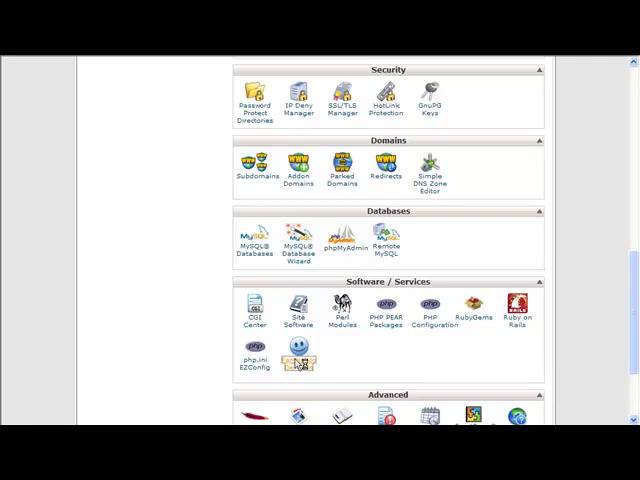
- Open Fantastico De Luxe and its WordPress page listing the existing /blog installation
{"action": "left_click", "coordinate": [297, 350]}
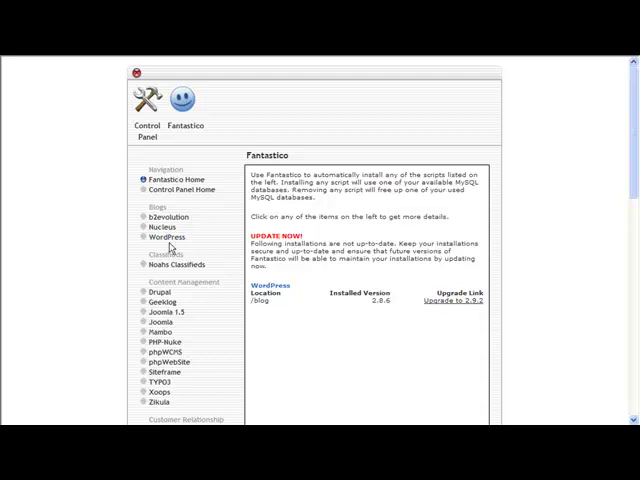
{"action": "mouse_move", "coordinate": [170, 237]}
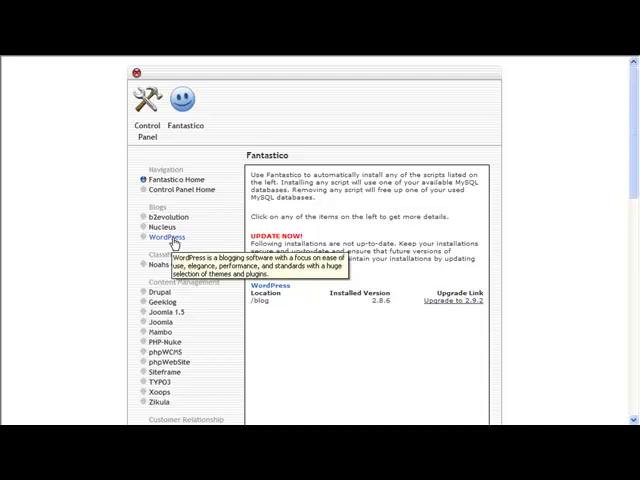
{"action": "left_click", "coordinate": [166, 237]}
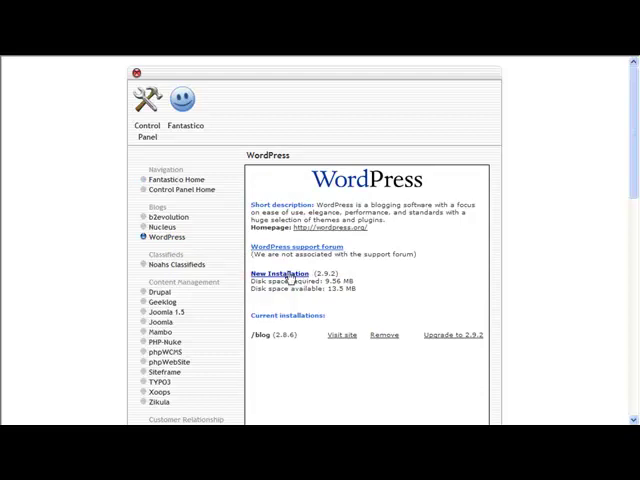
- Start a new WordPress install: directory test, admin credentials, nickname Admin, 'Site Name', 'Description'
{"action": "left_click", "coordinate": [283, 276]}
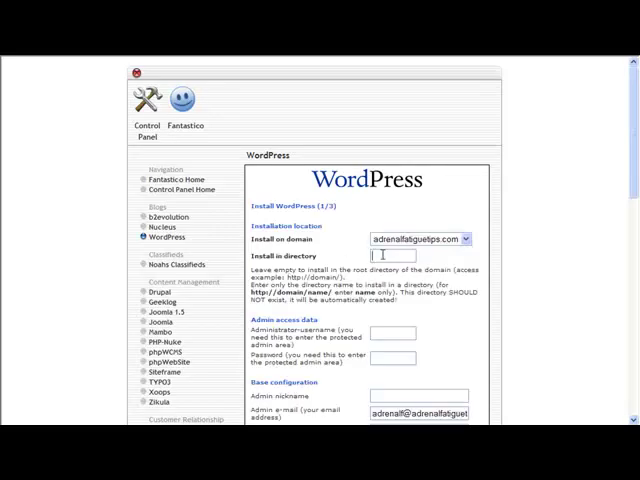
{"action": "type", "text": "test"}
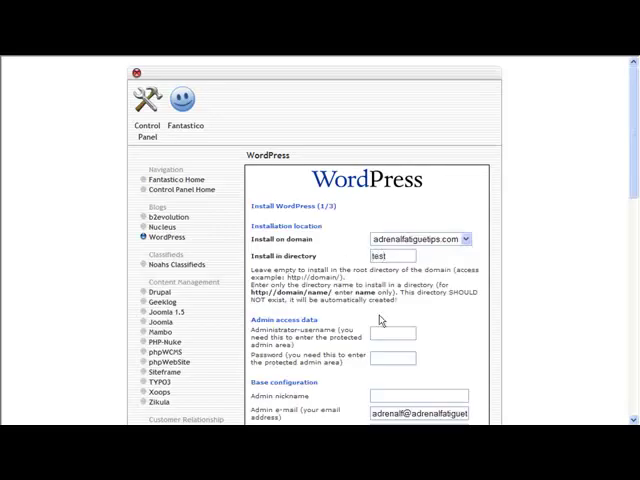
{"action": "type", "text": "admin"}
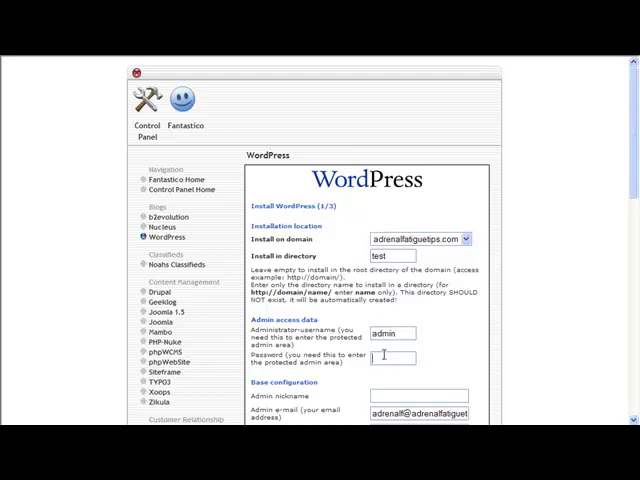
{"action": "type", "text": "password"}
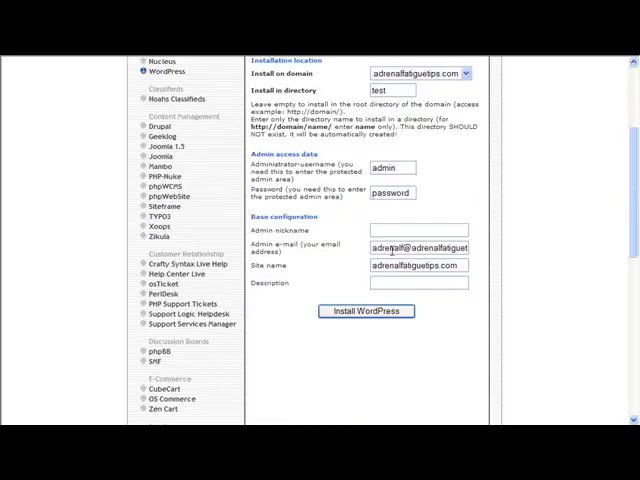
{"action": "left_click", "coordinate": [395, 230]}
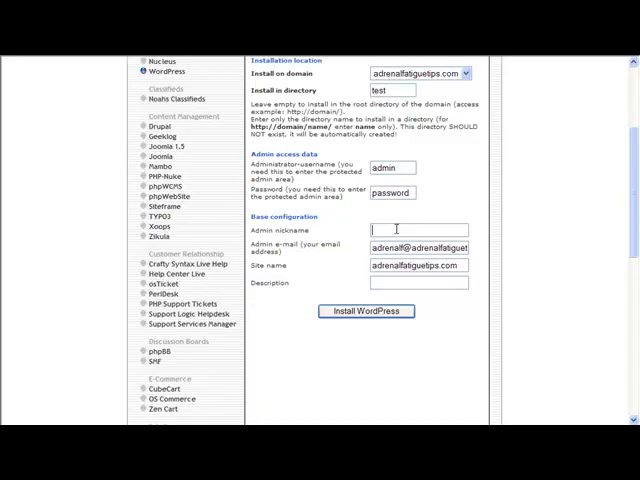
{"action": "type", "text": "Admin"}
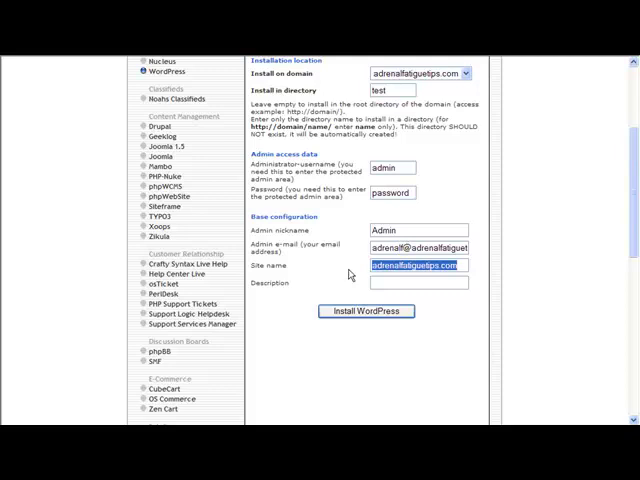
{"action": "type", "text": "Site Name"}
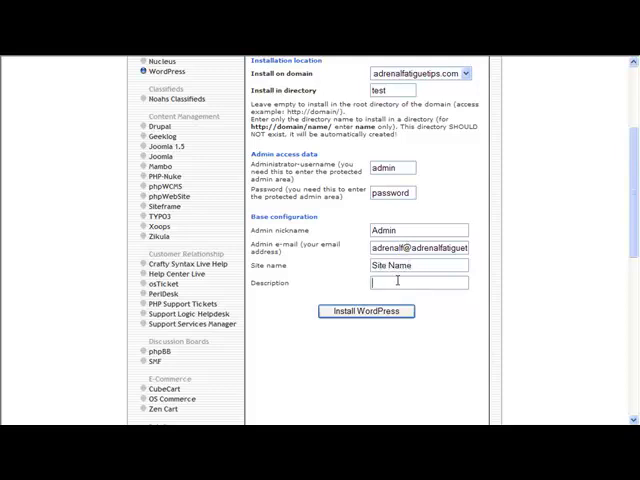
{"action": "type", "text": "Descri"}
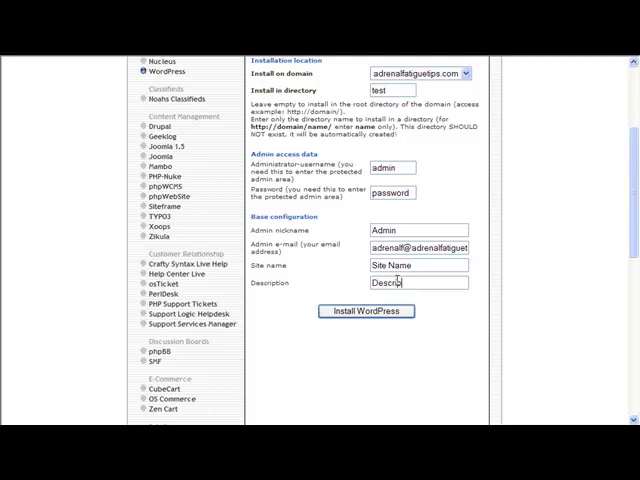
{"action": "type", "text": "Description"}
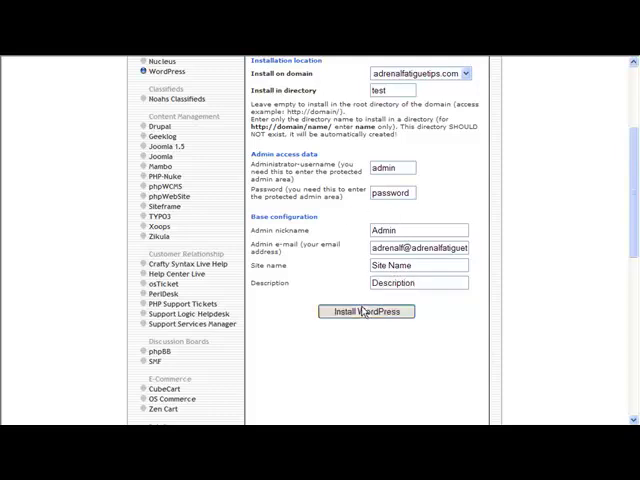
- Submit the install details and finish installing WordPress into the test directory
{"action": "left_click", "coordinate": [366, 311]}
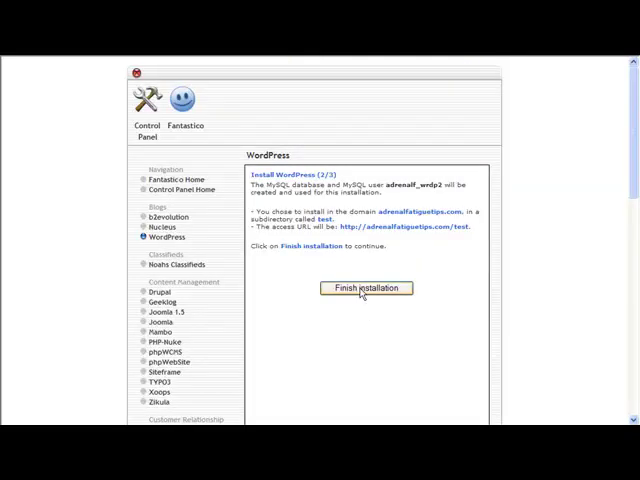
{"action": "left_click", "coordinate": [366, 288]}
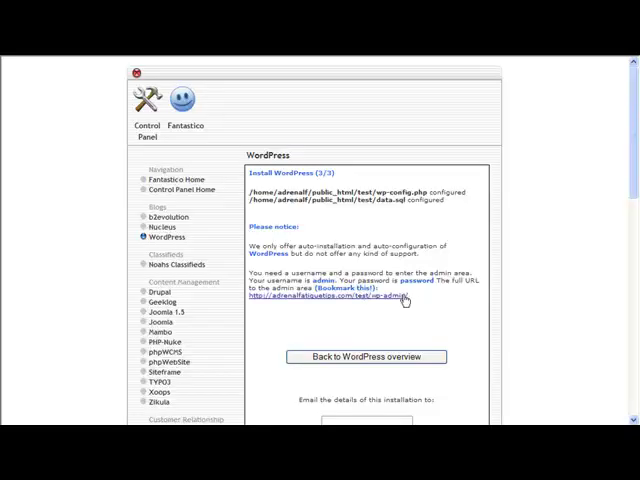
{"action": "mouse_move", "coordinate": [394, 302]}
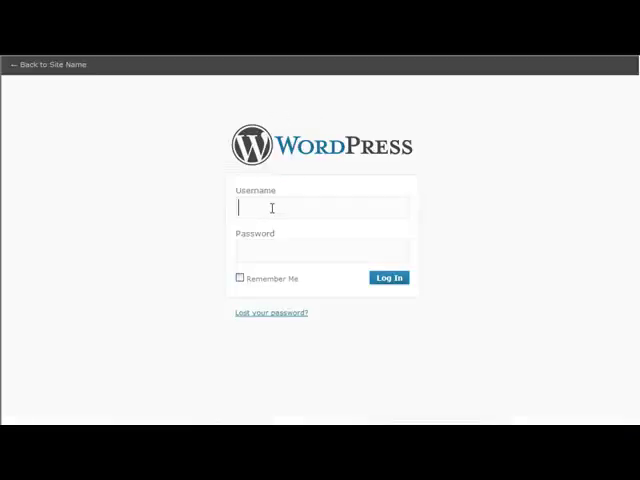
- Log in to the WordPress admin with username admin and its password
{"action": "type", "text": "admin"}
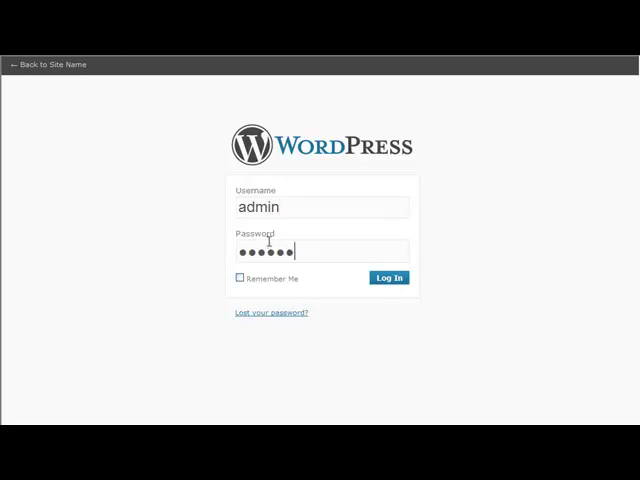
{"action": "left_click", "coordinate": [389, 277]}
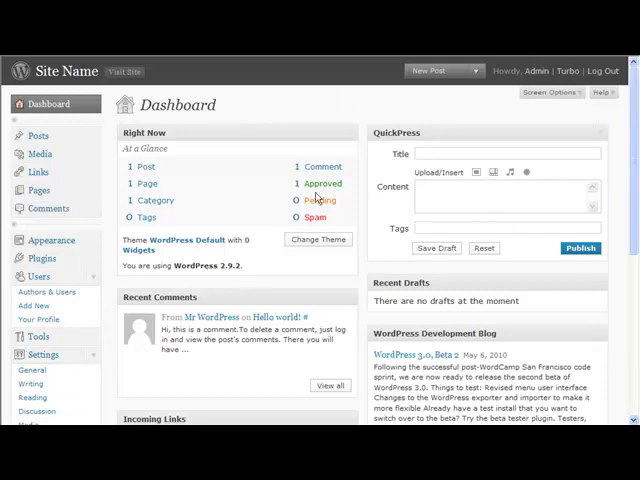
{"action": "mouse_move", "coordinate": [38, 137]}
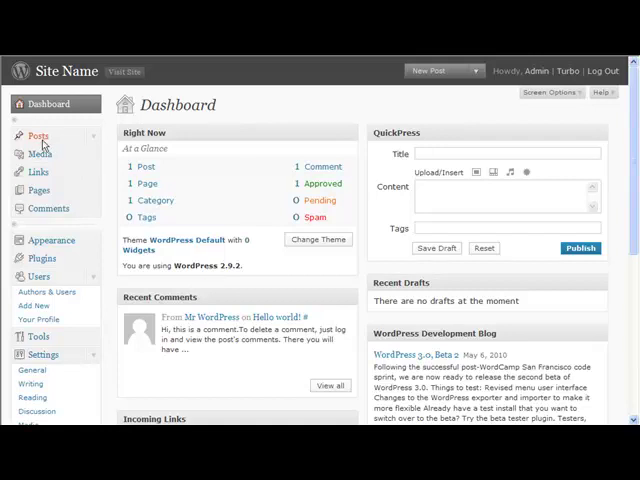
- Open the Posts list to trash the default sample post
{"action": "left_click", "coordinate": [38, 135]}
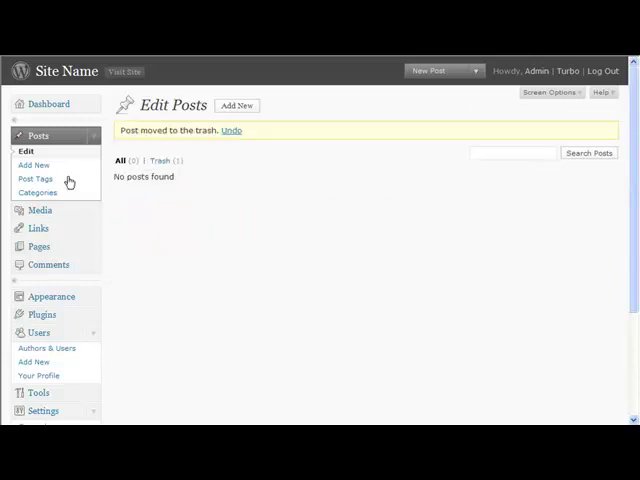
{"action": "mouse_move", "coordinate": [48, 194]}
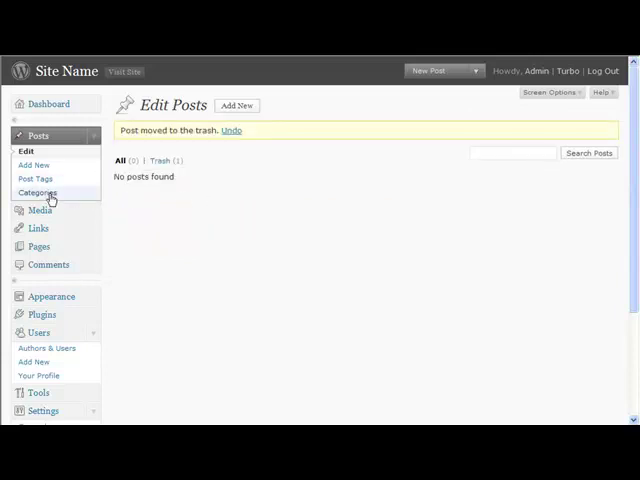
- Open Posts > Categories, which lists only Uncategorized with zero posts
{"action": "left_click", "coordinate": [39, 192]}
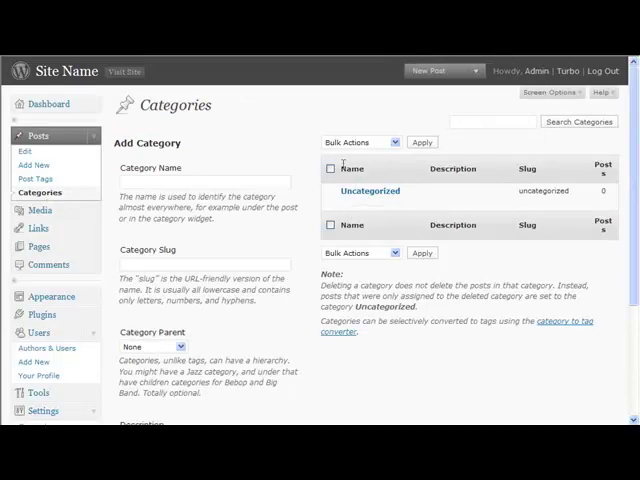
{"action": "mouse_move", "coordinate": [365, 203]}
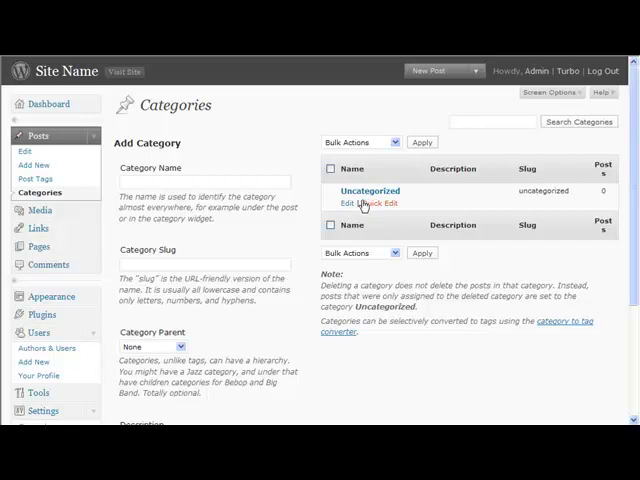
{"action": "mouse_move", "coordinate": [361, 203]}
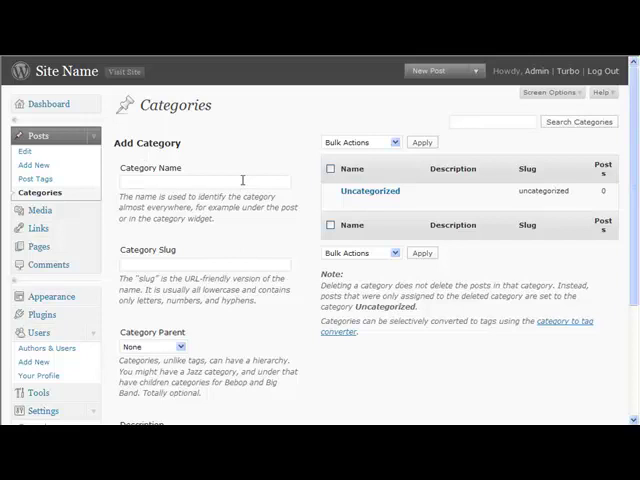
{"action": "mouse_move", "coordinate": [170, 258]}
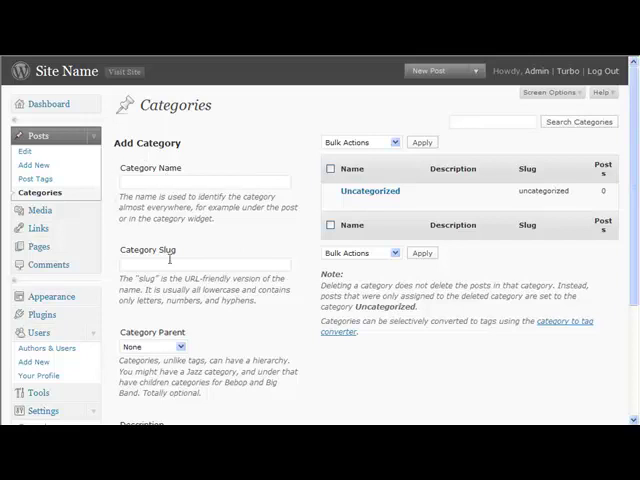
{"action": "mouse_move", "coordinate": [160, 168]}
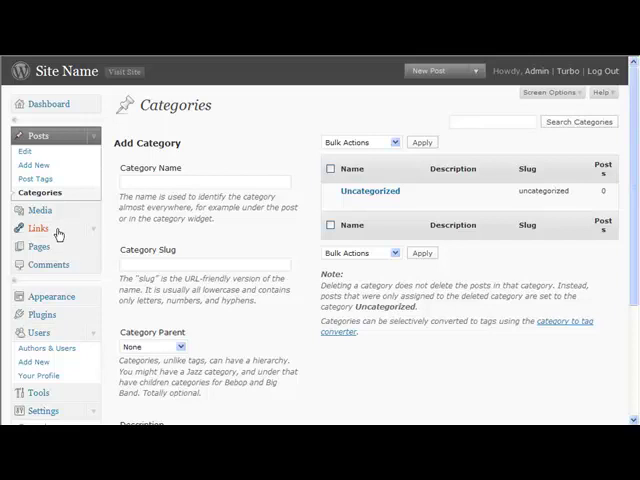
{"action": "mouse_move", "coordinate": [52, 235]}
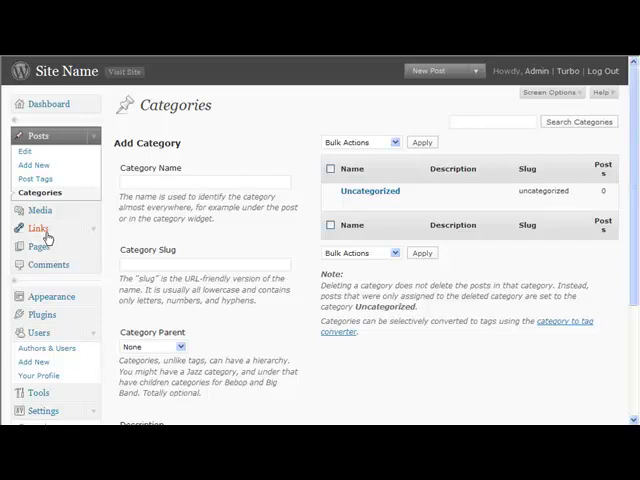
- Select all default links and delete them
{"action": "left_click", "coordinate": [37, 228]}
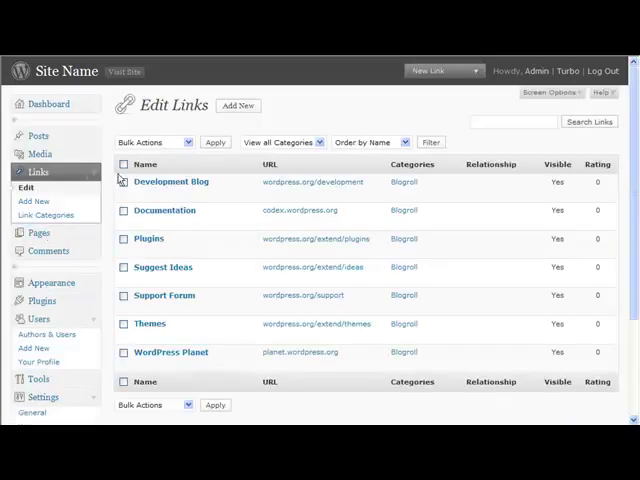
{"action": "left_click", "coordinate": [160, 141]}
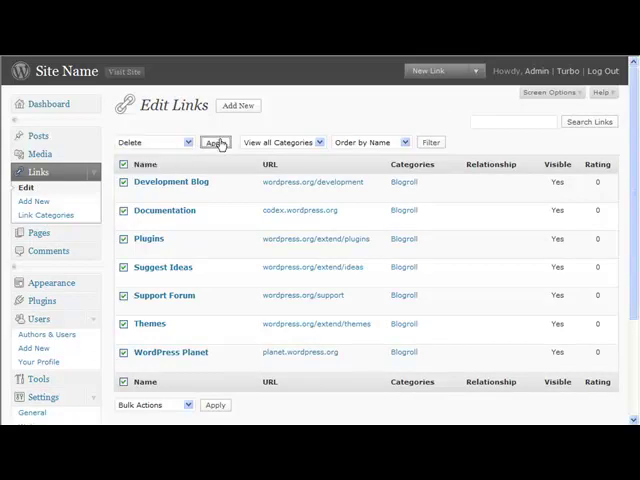
{"action": "left_click", "coordinate": [214, 141]}
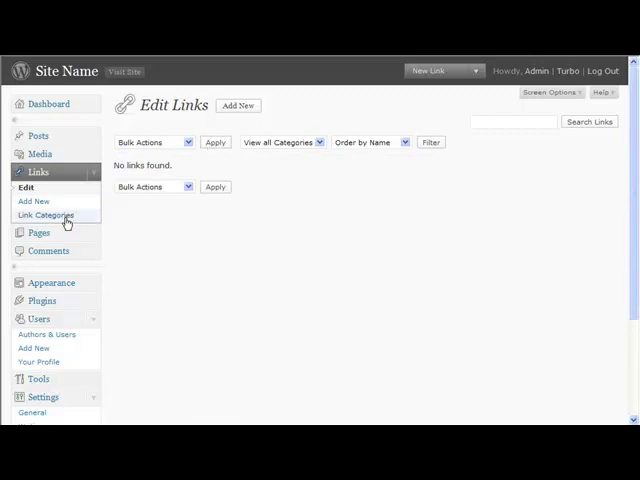
{"action": "mouse_move", "coordinate": [62, 219]}
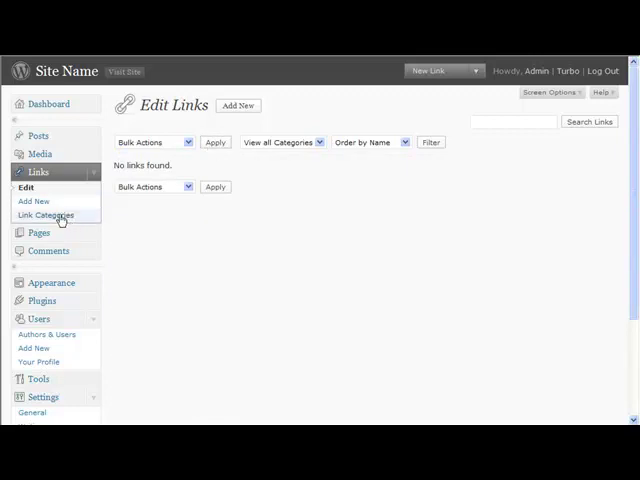
- Rename the Blogroll link category to Resources with slug resources
{"action": "left_click", "coordinate": [46, 215]}
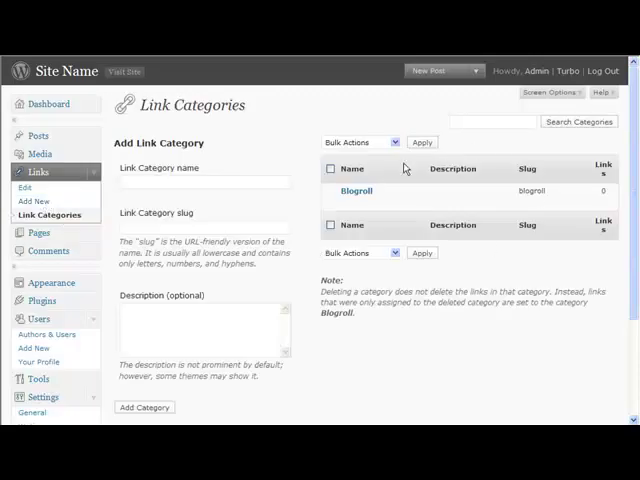
{"action": "mouse_move", "coordinate": [355, 191]}
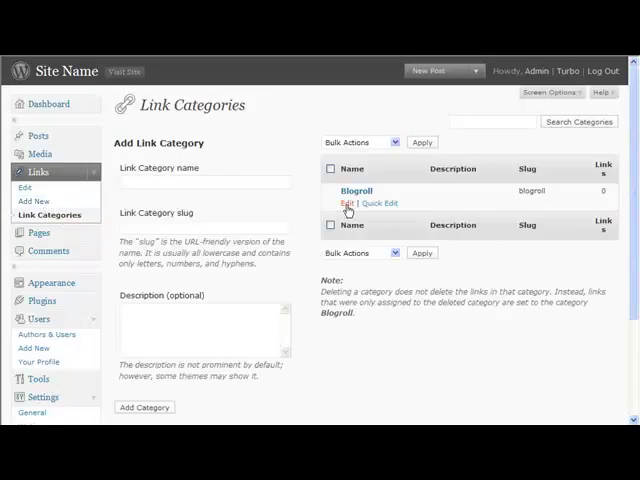
{"action": "left_click", "coordinate": [342, 203]}
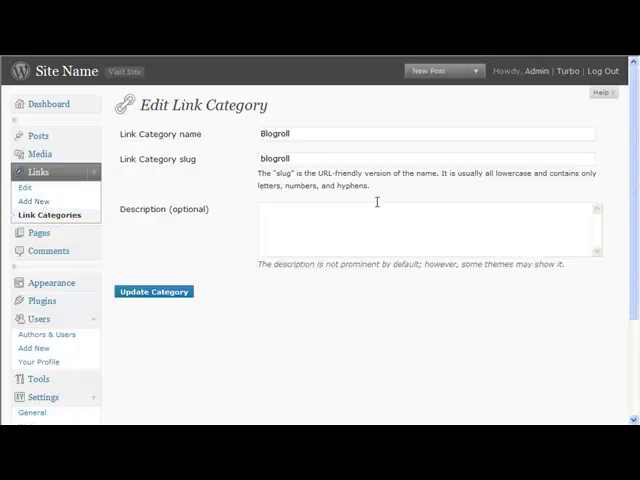
{"action": "double_click", "coordinate": [273, 133]}
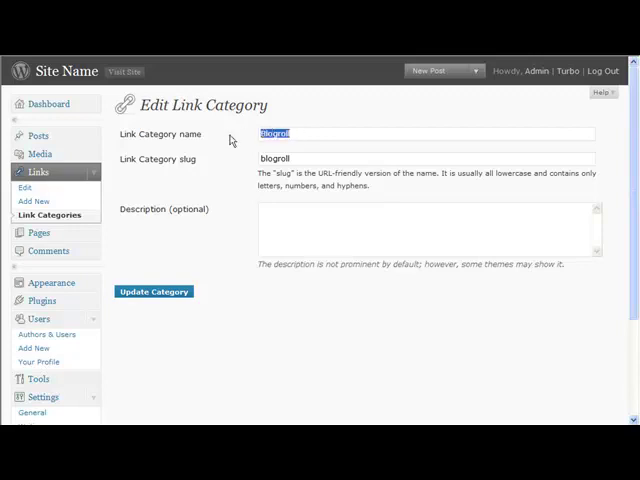
{"action": "type", "text": "Resources"}
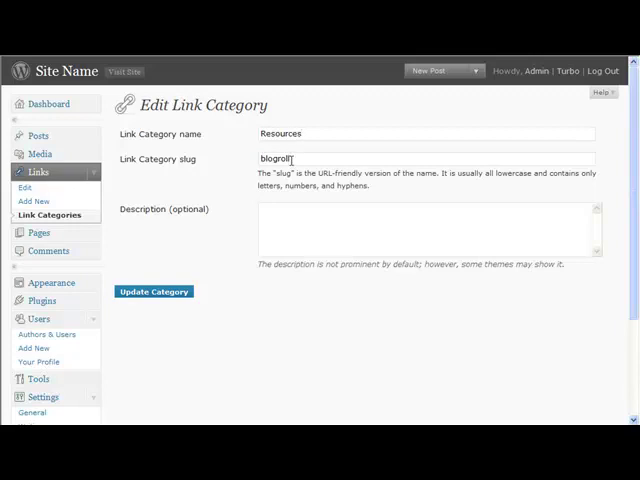
{"action": "type", "text": "resources"}
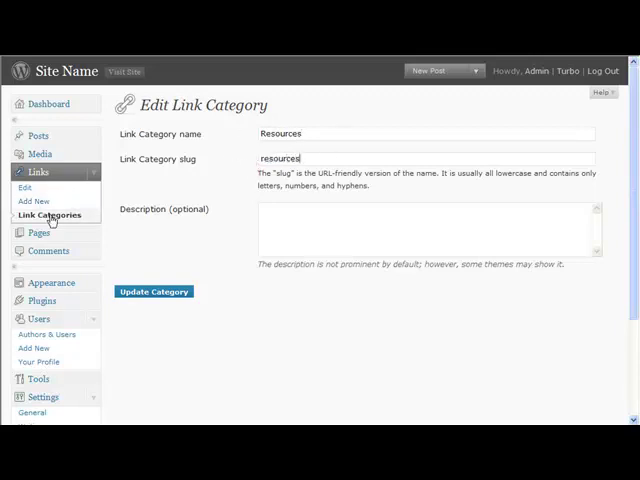
{"action": "mouse_move", "coordinate": [38, 202]}
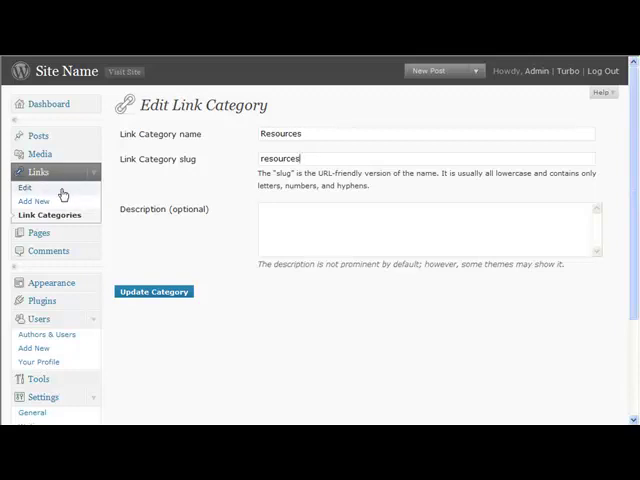
{"action": "mouse_move", "coordinate": [33, 201]}
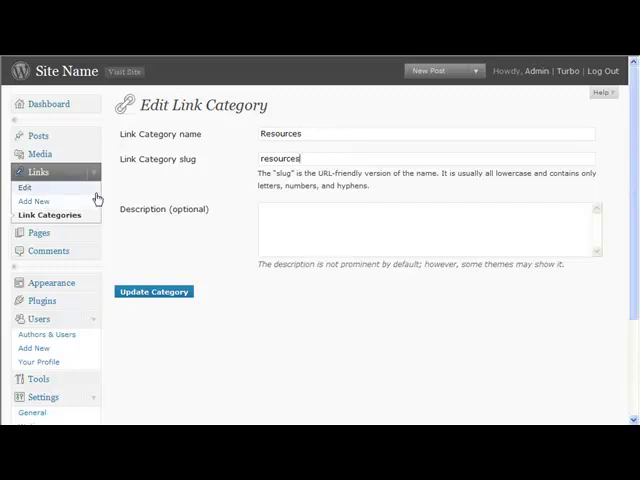
{"action": "mouse_move", "coordinate": [107, 185]}
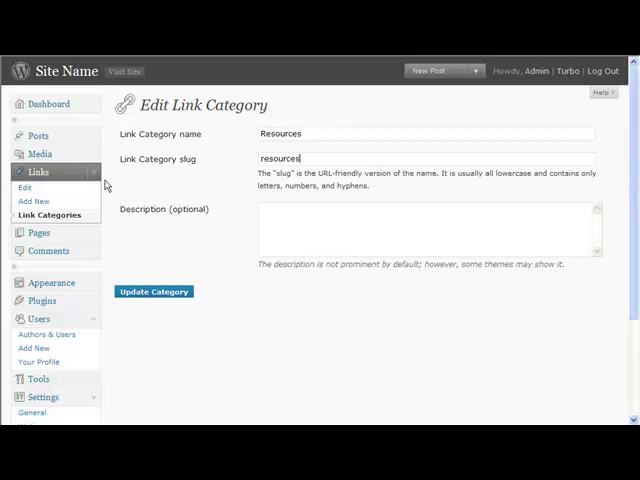
{"action": "mouse_move", "coordinate": [40, 232]}
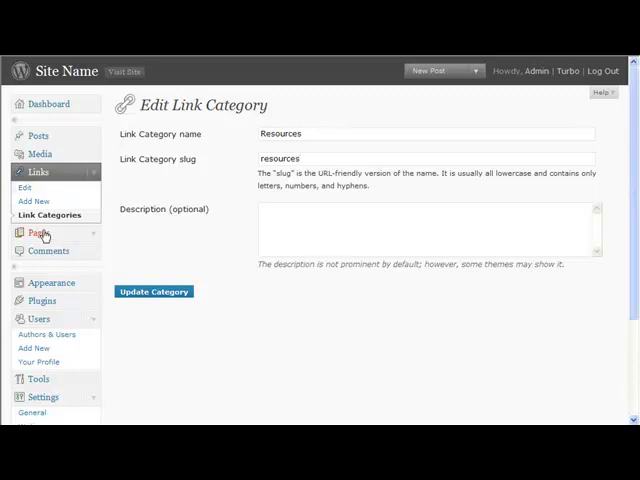
- Open the About page from the Pages list in the page editor
{"action": "left_click", "coordinate": [38, 232]}
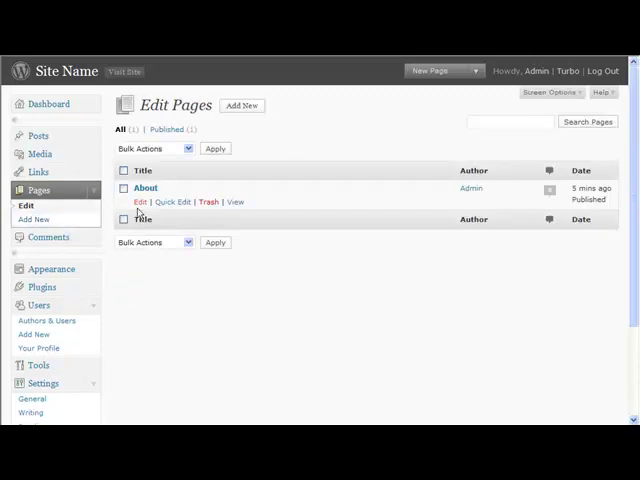
{"action": "mouse_move", "coordinate": [140, 202]}
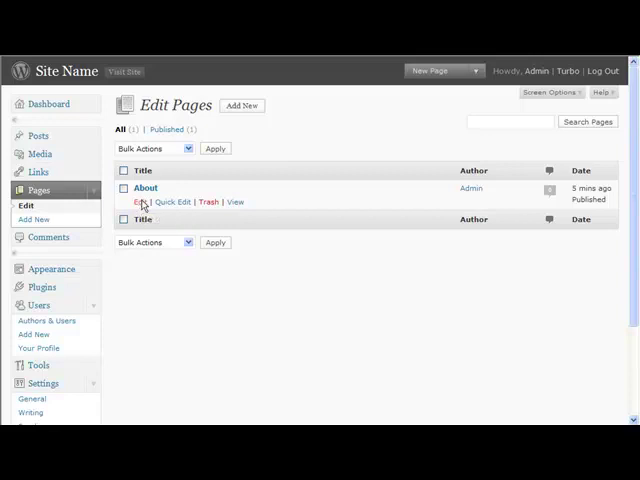
{"action": "mouse_move", "coordinate": [148, 188]}
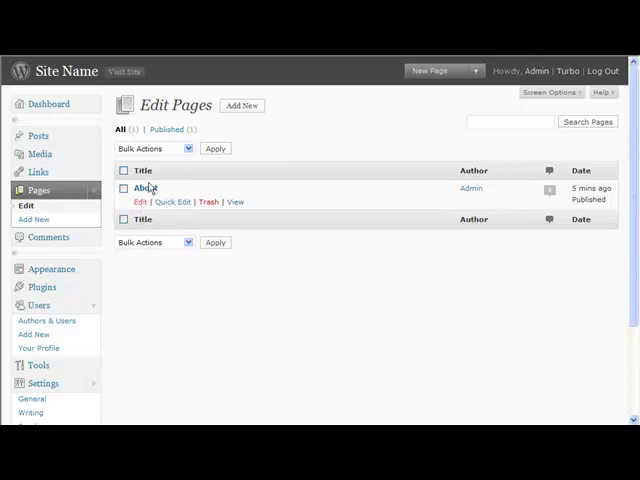
{"action": "left_click", "coordinate": [142, 188]}
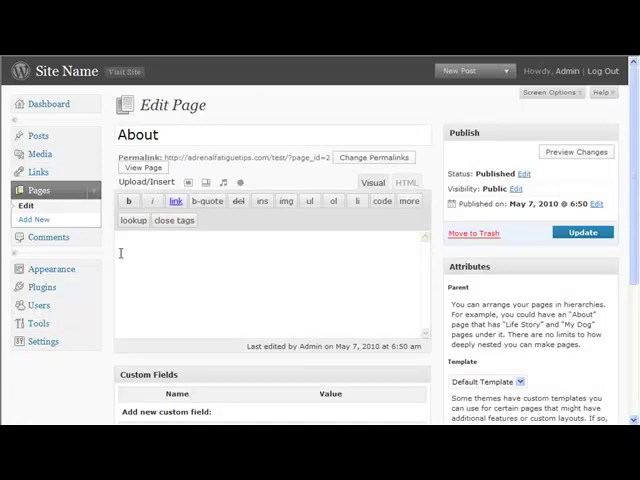
{"action": "mouse_move", "coordinate": [35, 272]}
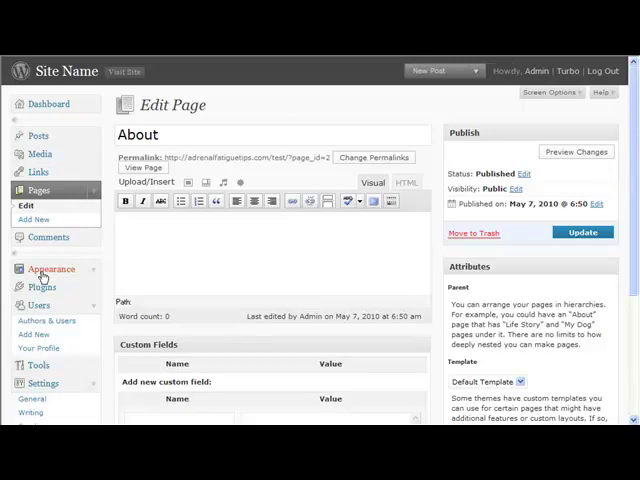
- Open Appearance > Add New Themes and browse the Feature Filter options
{"action": "left_click", "coordinate": [52, 268]}
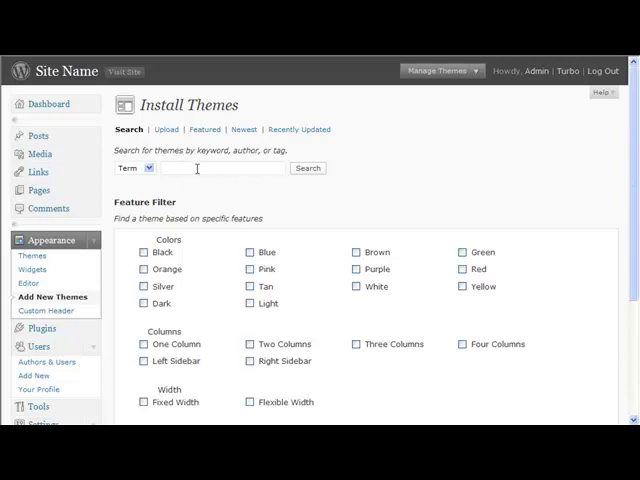
{"action": "mouse_move", "coordinate": [28, 283]}
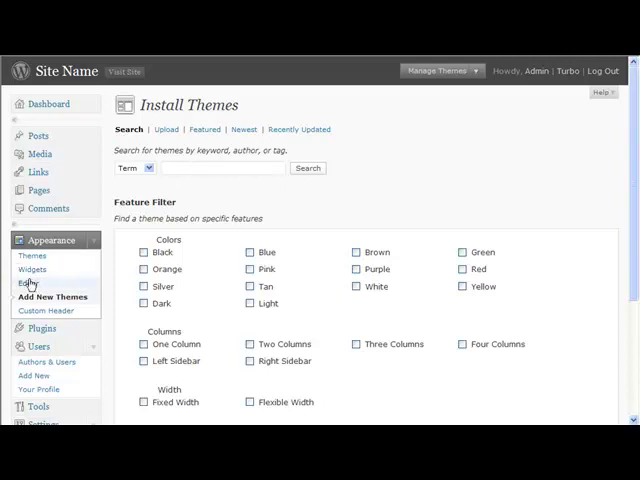
{"action": "mouse_move", "coordinate": [33, 271]}
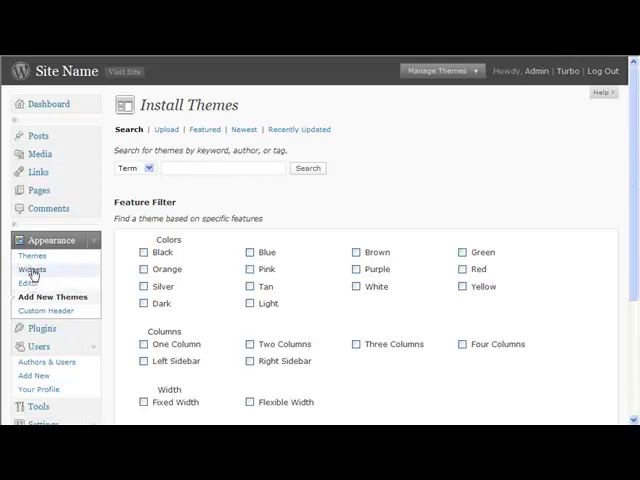
{"action": "mouse_move", "coordinate": [33, 272]}
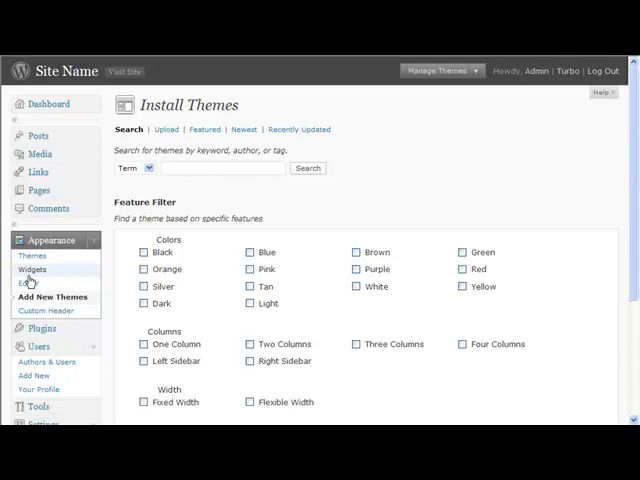
{"action": "mouse_move", "coordinate": [46, 297]}
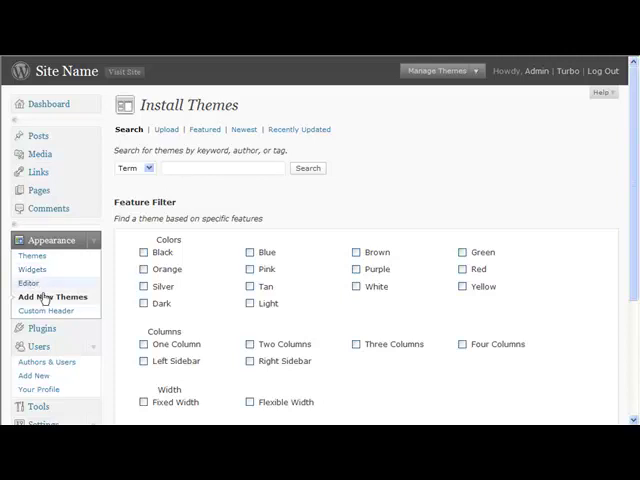
{"action": "scroll", "scroll_direction": "down", "scroll_amount": 3}
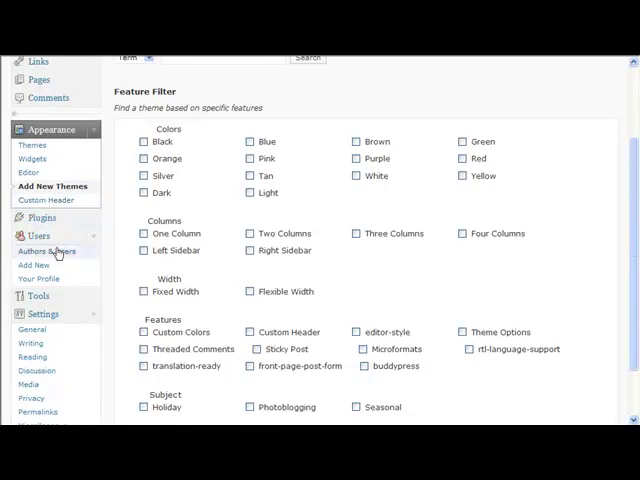
{"action": "mouse_move", "coordinate": [38, 297]}
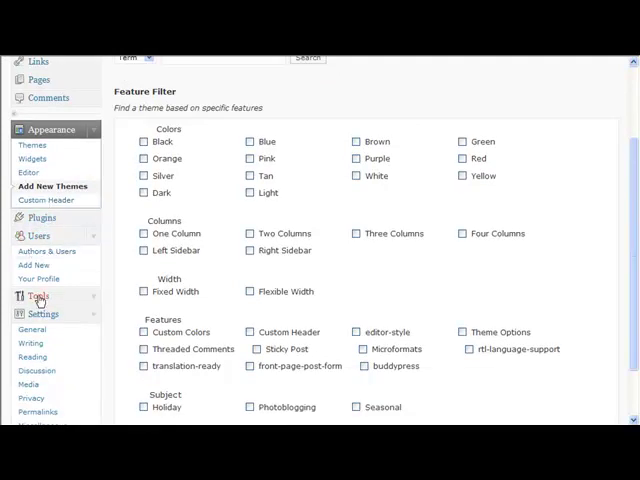
{"action": "scroll", "scroll_direction": "down", "scroll_amount": 3}
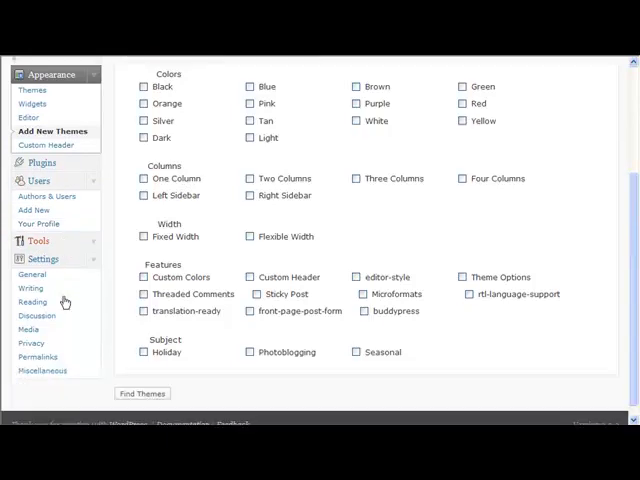
{"action": "scroll", "scroll_direction": "down", "scroll_amount": 3}
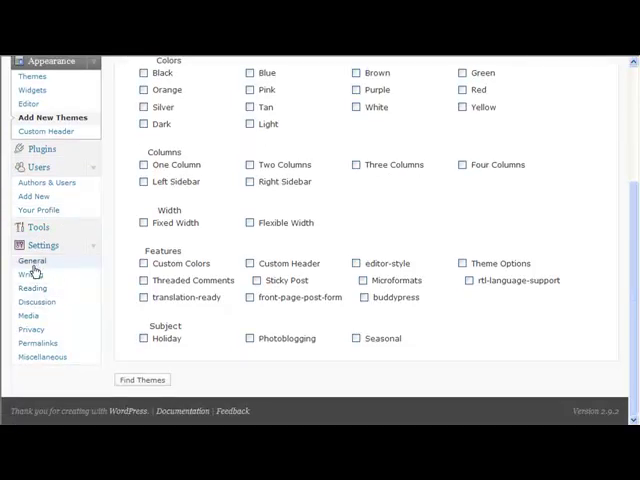
- Enable 'Anyone can register' under Membership in General Settings and save
{"action": "left_click", "coordinate": [34, 260]}
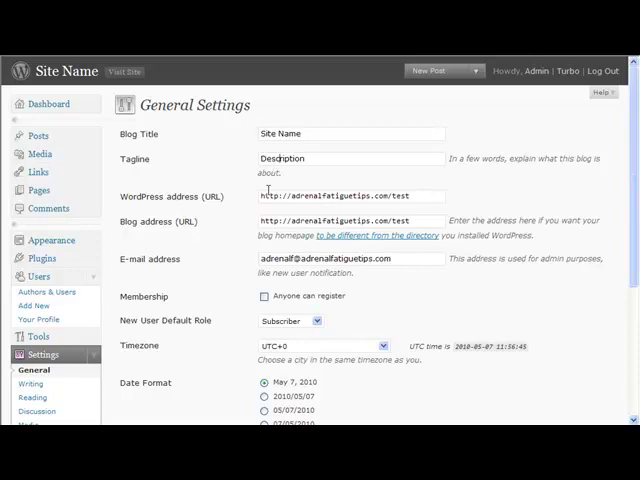
{"action": "scroll", "scroll_direction": "down", "scroll_amount": 3}
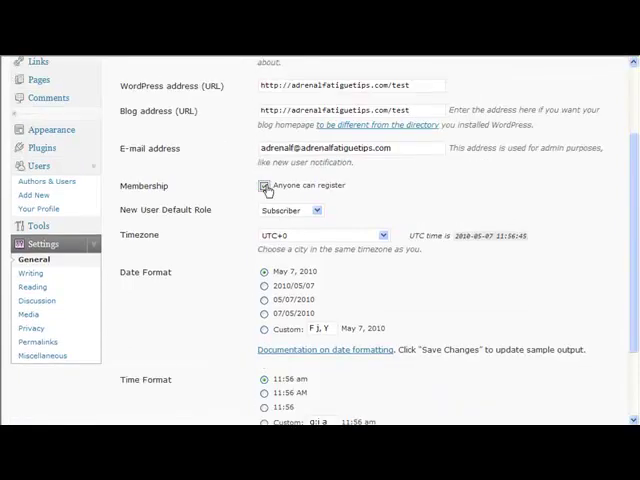
{"action": "scroll", "scroll_direction": "down", "scroll_amount": 3}
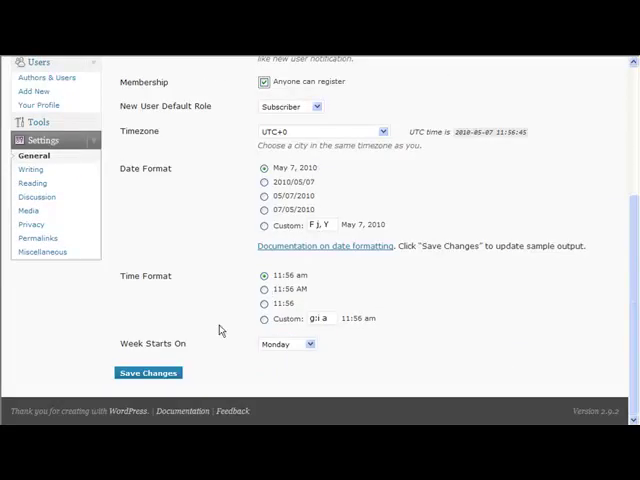
{"action": "mouse_move", "coordinate": [33, 184]}
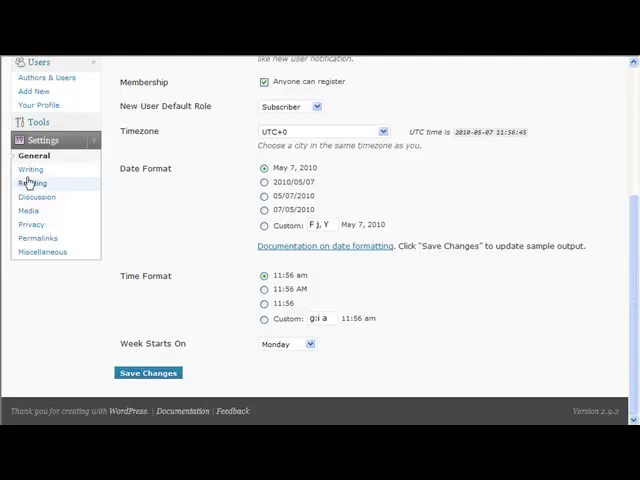
{"action": "left_click", "coordinate": [147, 372]}
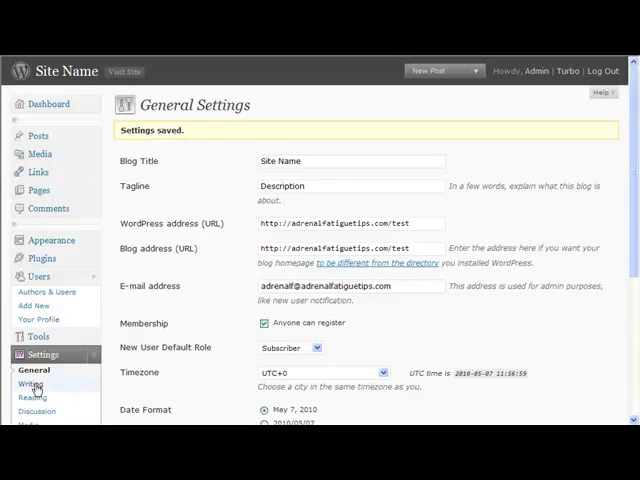
- Save the Writing Settings page unchanged to get 'Settings saved'
{"action": "left_click", "coordinate": [32, 384]}
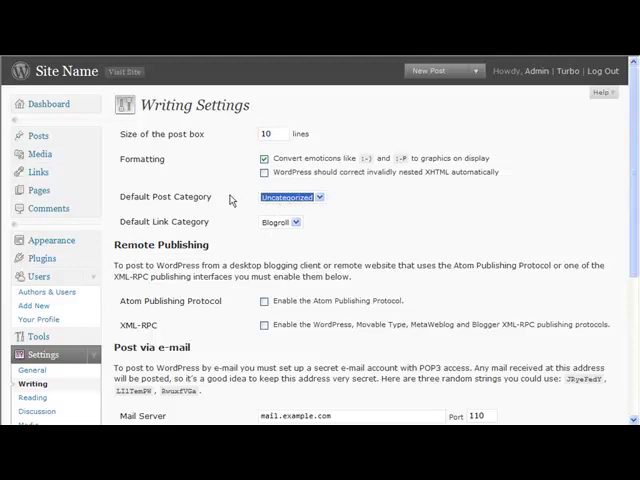
{"action": "scroll", "scroll_direction": "down", "scroll_amount": 3}
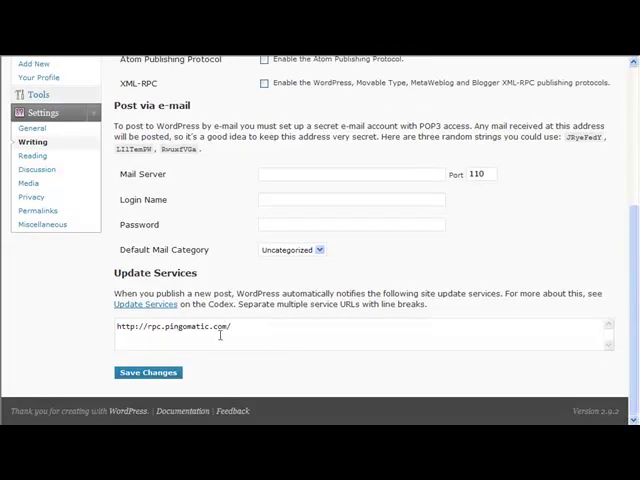
{"action": "left_click", "coordinate": [147, 372]}
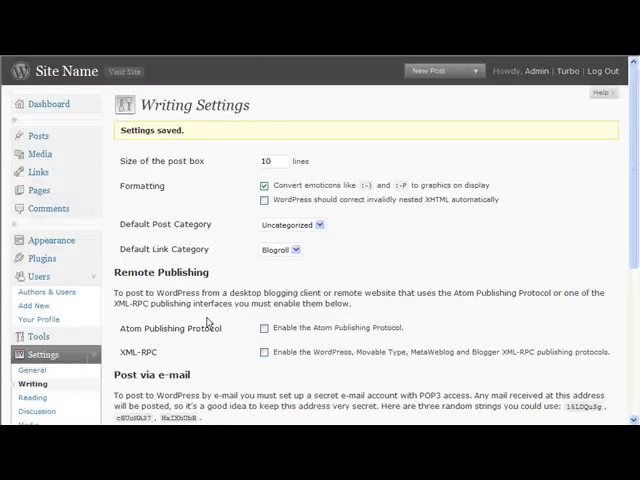
- In Reading Settings, set the static front page to About and blog pages to 1 post
{"action": "scroll", "scroll_direction": "down", "scroll_amount": 3}
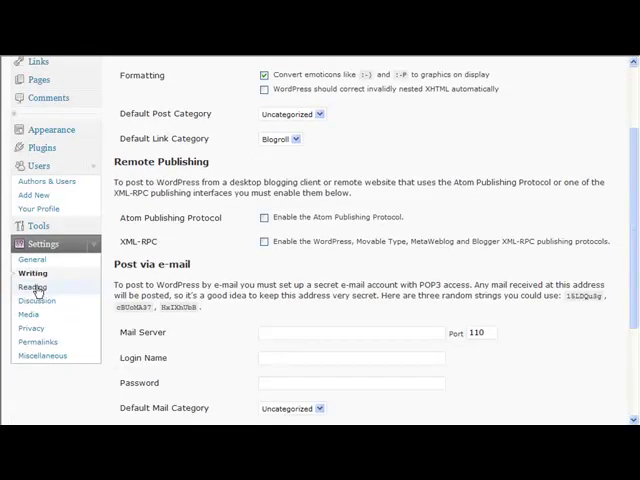
{"action": "left_click", "coordinate": [32, 287]}
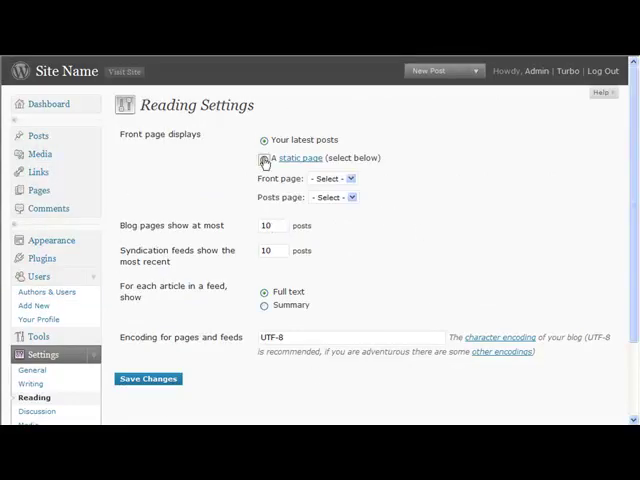
{"action": "left_click", "coordinate": [264, 158]}
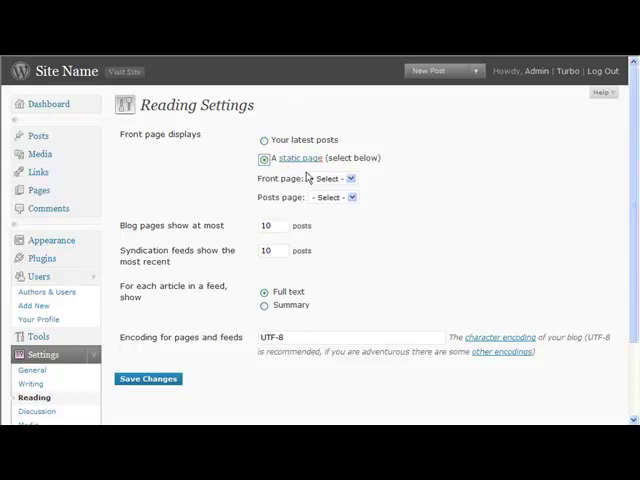
{"action": "left_click", "coordinate": [333, 178]}
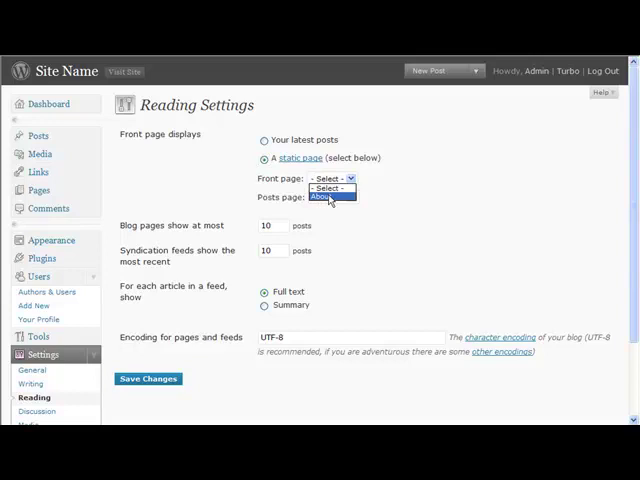
{"action": "left_click", "coordinate": [331, 196]}
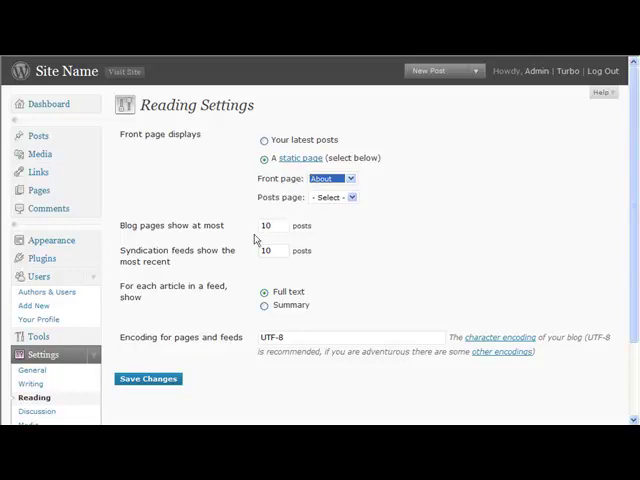
{"action": "left_click", "coordinate": [272, 224]}
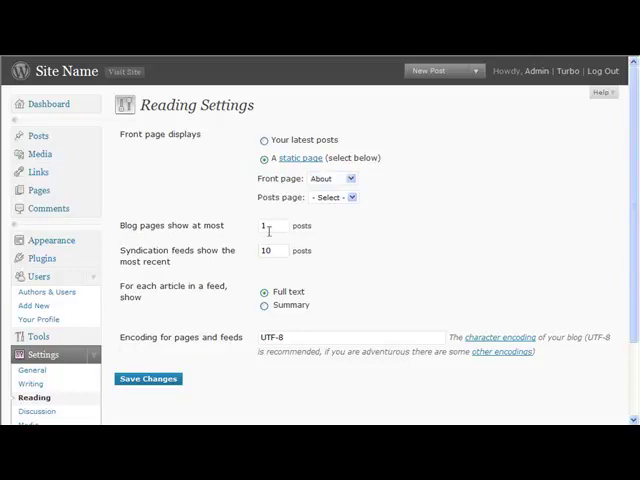
{"action": "mouse_move", "coordinate": [173, 297]}
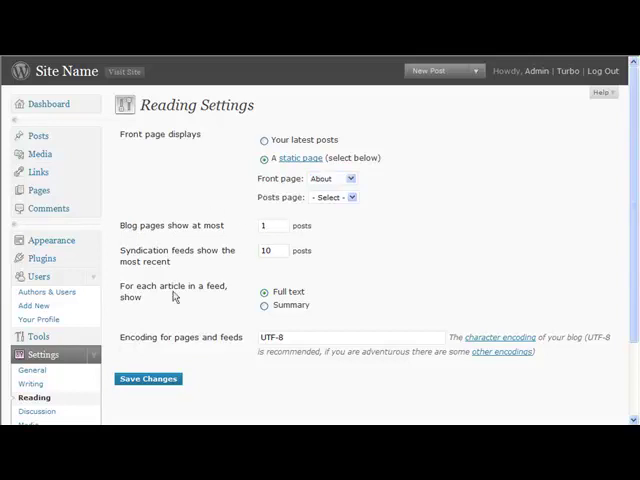
{"action": "scroll", "scroll_direction": "down", "scroll_amount": 3}
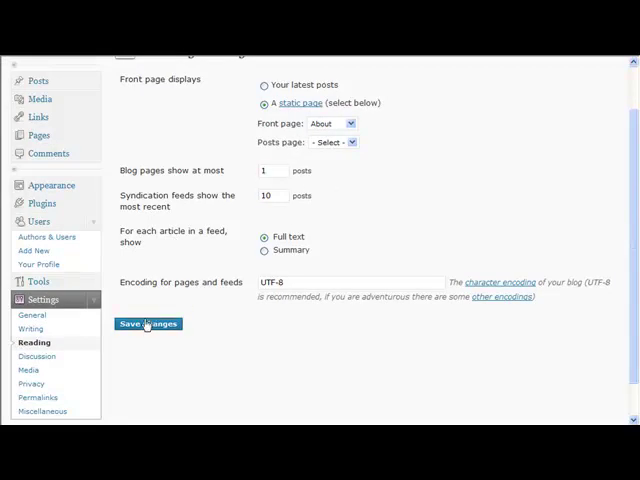
- Save Reading settings, then require administrator approval for all comments and save Discussion settings
{"action": "left_click", "coordinate": [147, 323]}
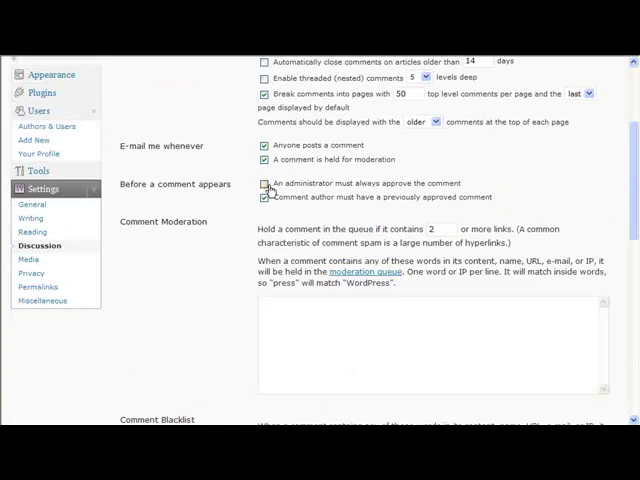
{"action": "left_click", "coordinate": [264, 183]}
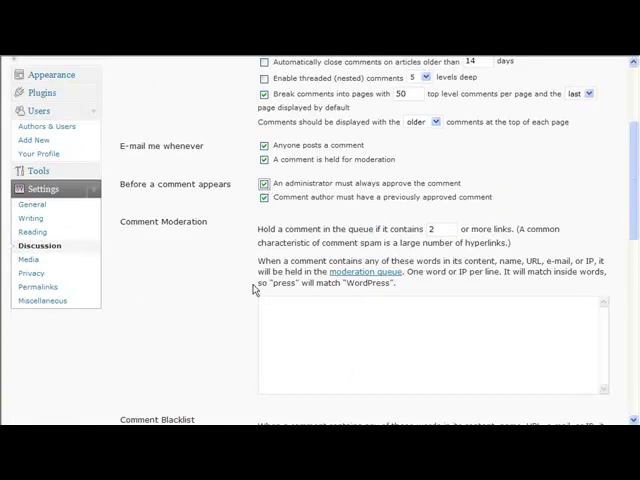
{"action": "mouse_move", "coordinate": [520, 185]}
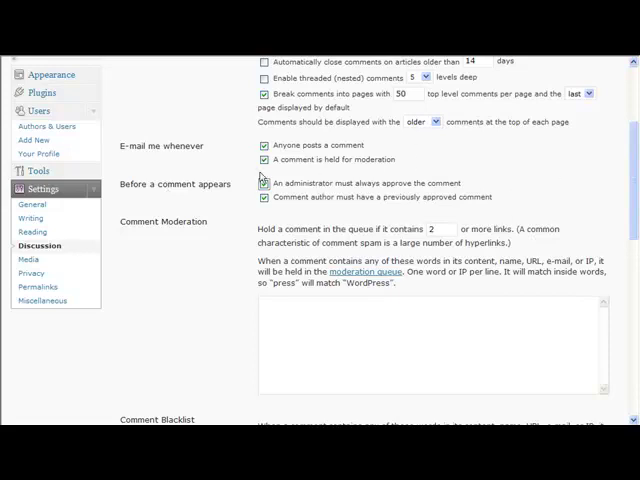
{"action": "scroll", "scroll_direction": "down", "scroll_amount": 3}
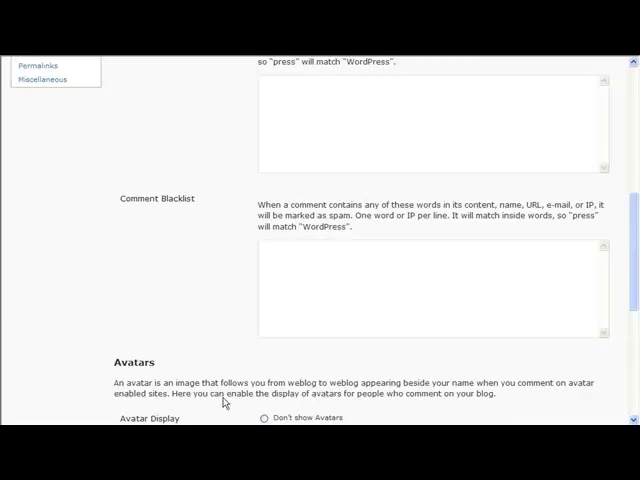
{"action": "scroll", "scroll_direction": "down", "scroll_amount": 3}
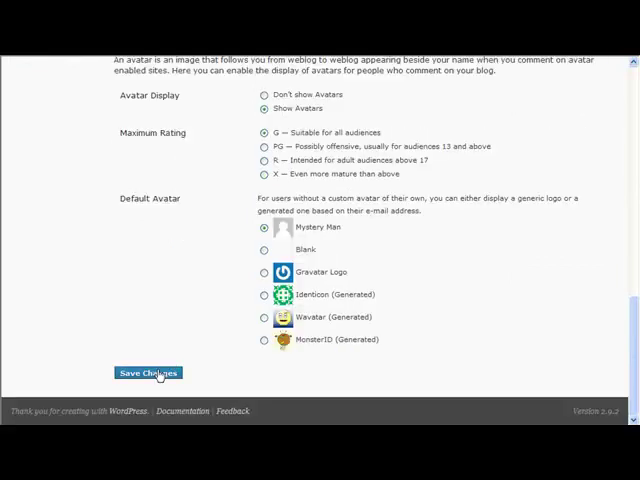
{"action": "mouse_move", "coordinate": [181, 305]}
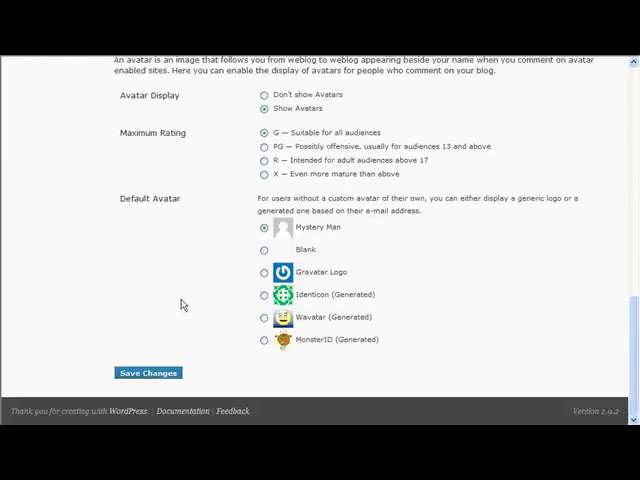
{"action": "left_click", "coordinate": [148, 373]}
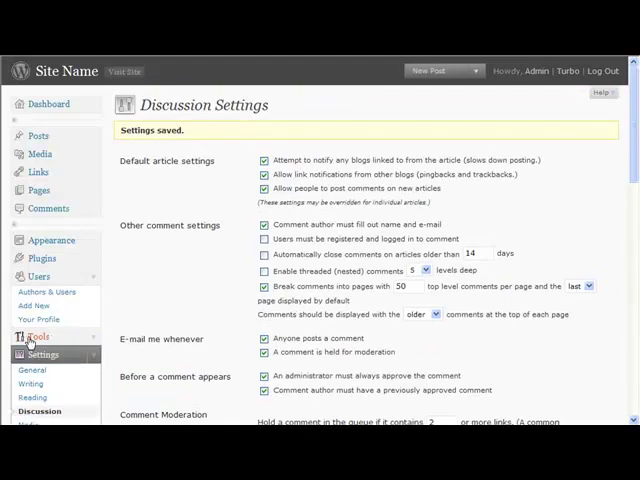
{"action": "scroll", "scroll_direction": "down", "scroll_amount": 3}
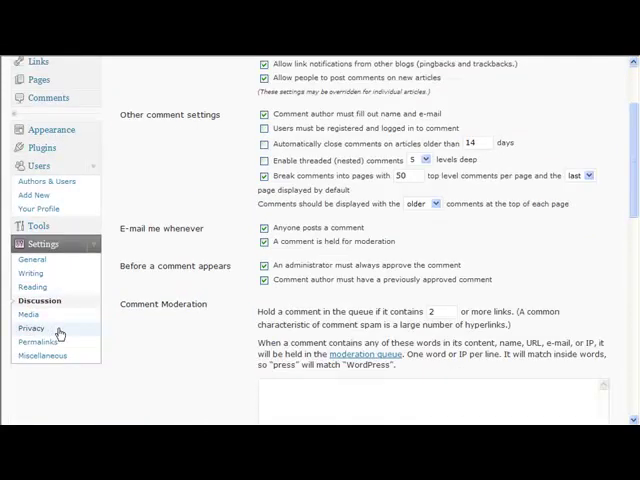
{"action": "mouse_move", "coordinate": [405, 250]}
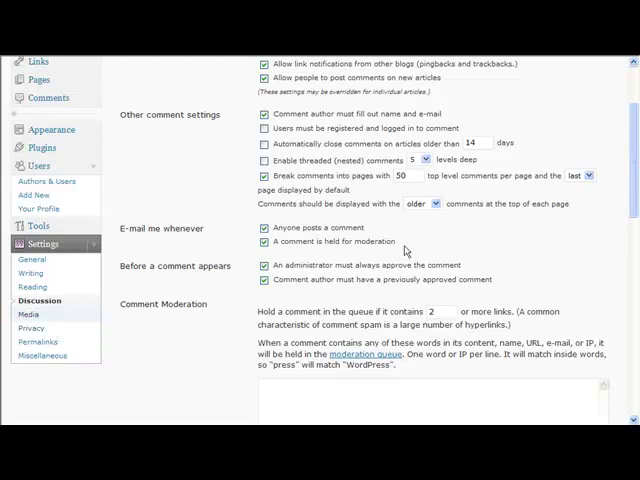
{"action": "mouse_move", "coordinate": [412, 273]}
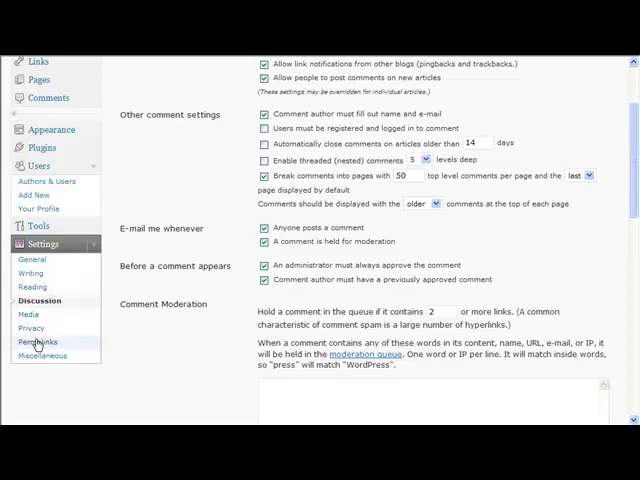
{"action": "mouse_move", "coordinate": [28, 356]}
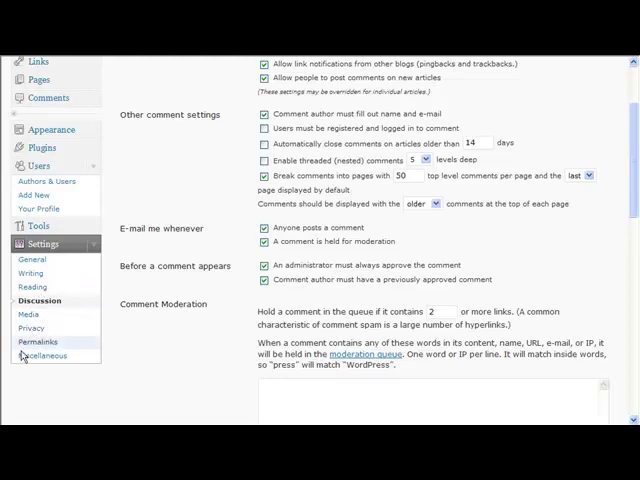
- Choose a custom permalink structure of /%postname%/ and save it
{"action": "left_click", "coordinate": [44, 341]}
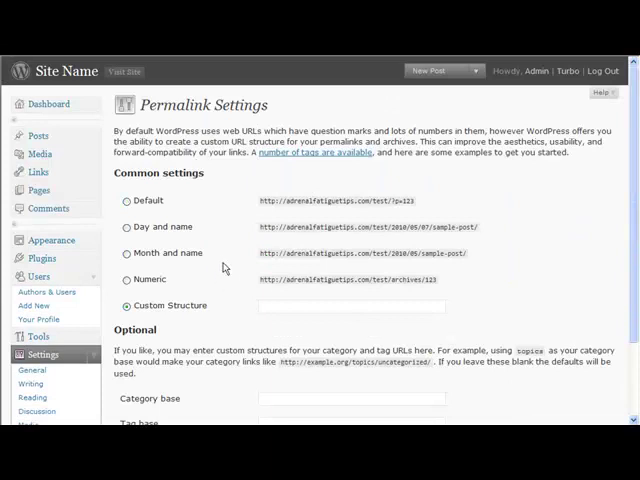
{"action": "mouse_move", "coordinate": [208, 262]}
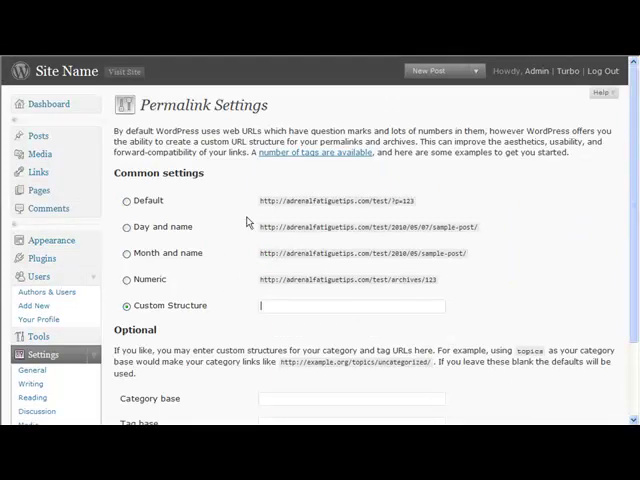
{"action": "left_click", "coordinate": [126, 200]}
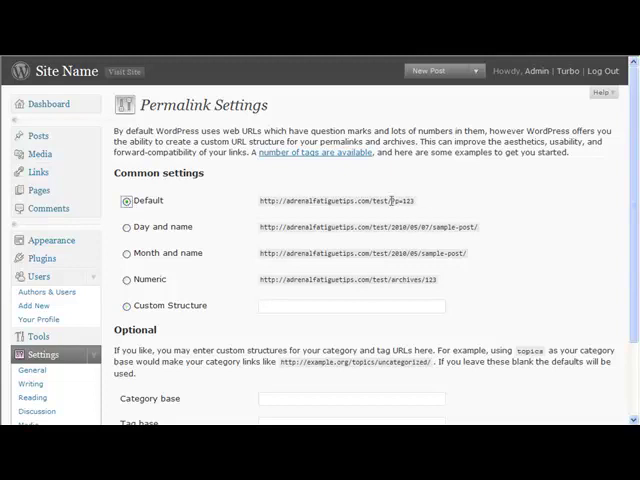
{"action": "mouse_move", "coordinate": [377, 213]}
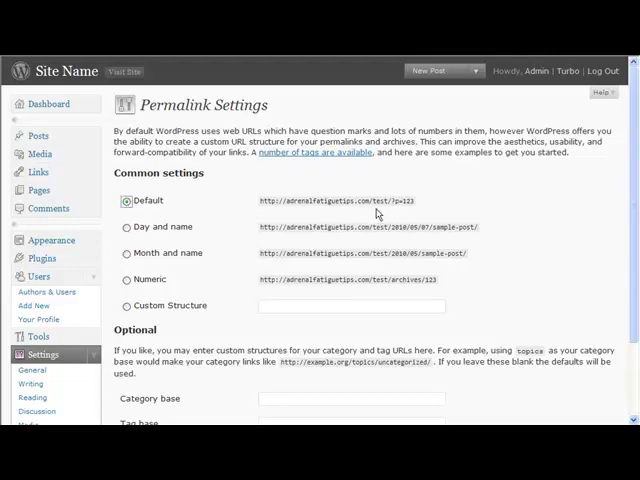
{"action": "mouse_move", "coordinate": [375, 190]}
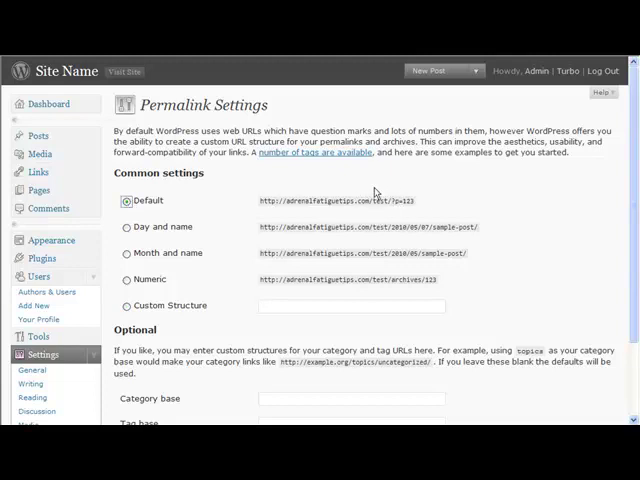
{"action": "mouse_move", "coordinate": [417, 201]}
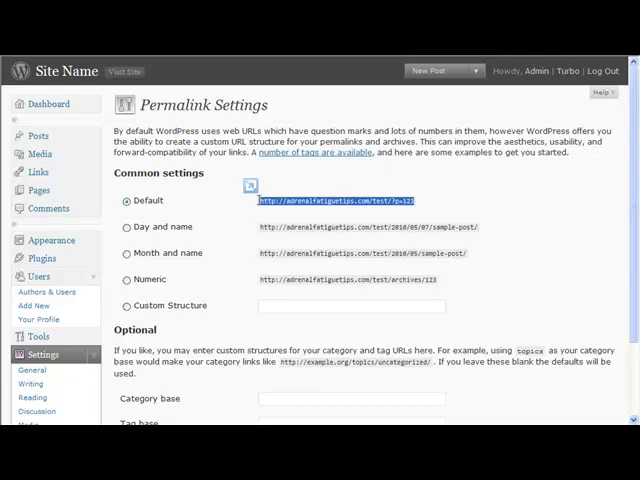
{"action": "mouse_move", "coordinate": [150, 279]}
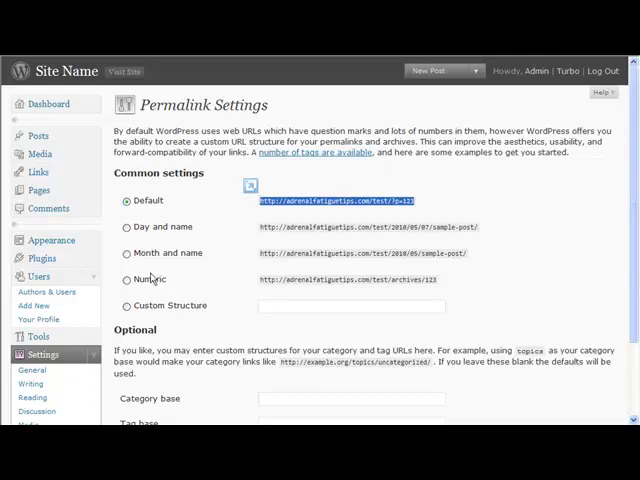
{"action": "mouse_move", "coordinate": [128, 297]}
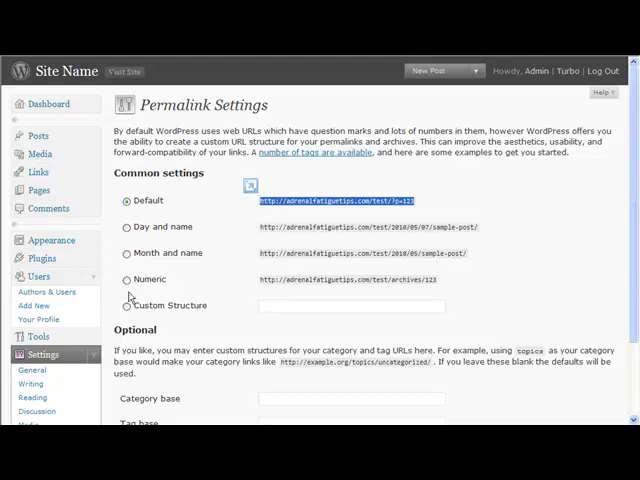
{"action": "left_click", "coordinate": [126, 253]}
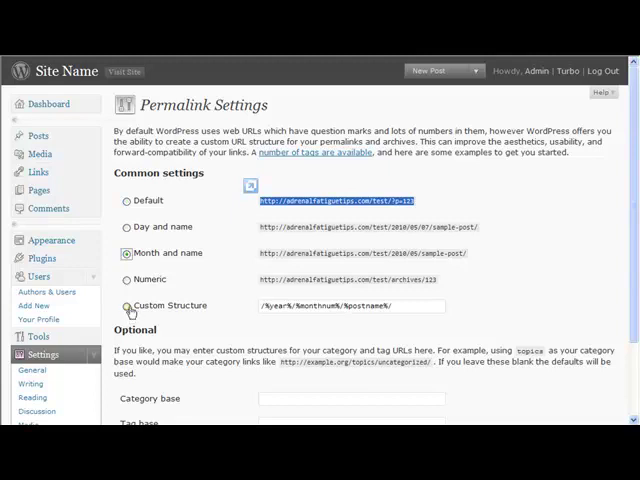
{"action": "left_click", "coordinate": [124, 305]}
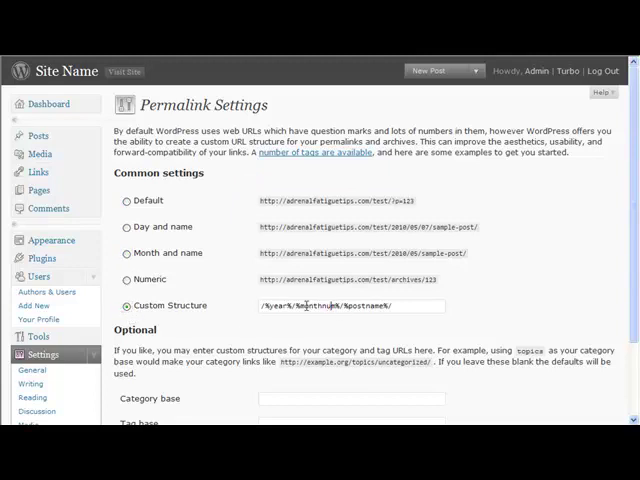
{"action": "type", "text": "/%postname%/"}
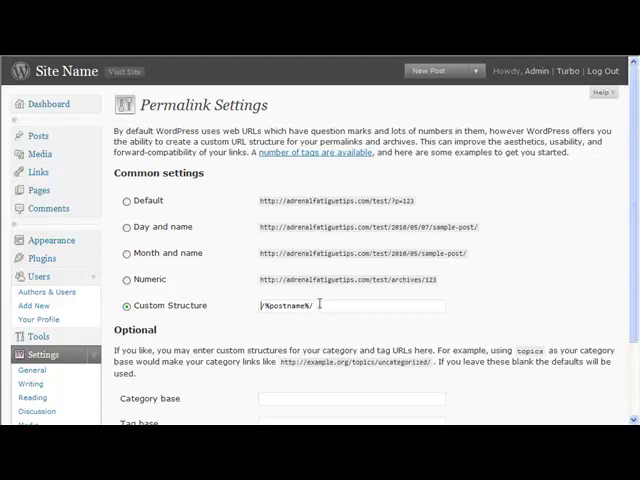
{"action": "scroll", "scroll_direction": "down", "scroll_amount": 3}
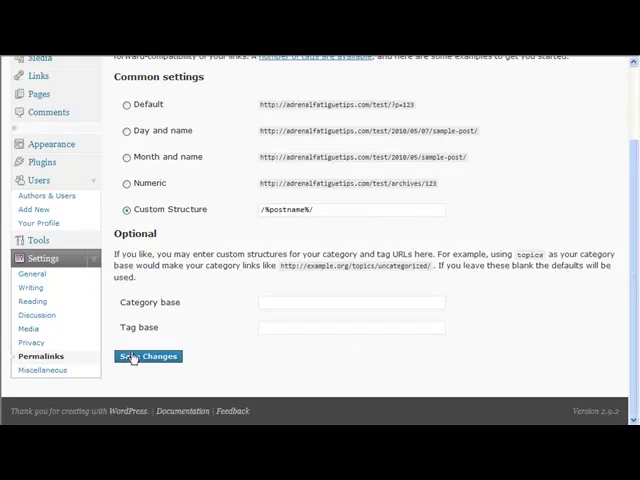
{"action": "left_click", "coordinate": [148, 356]}
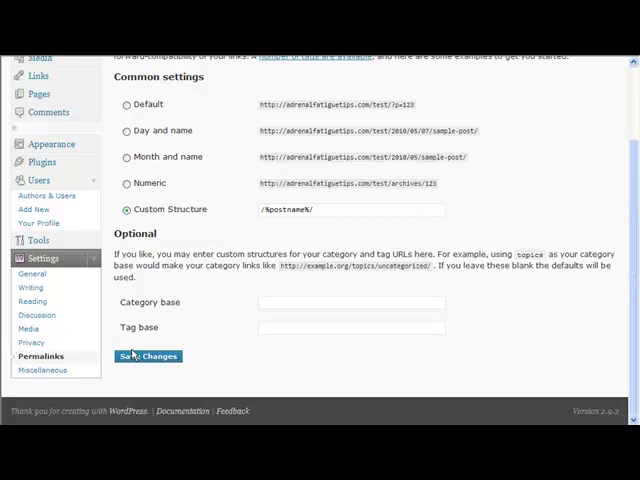